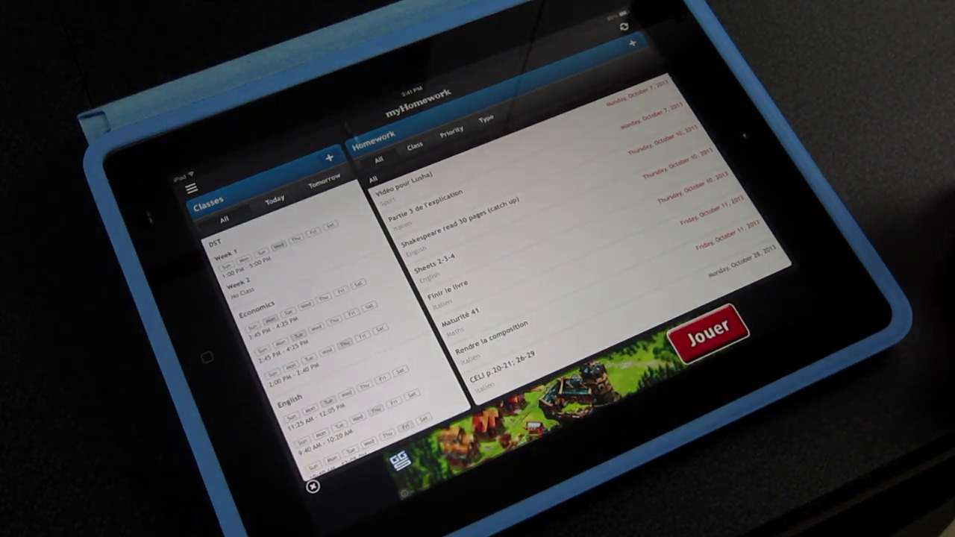
mouse_move(925, 149)
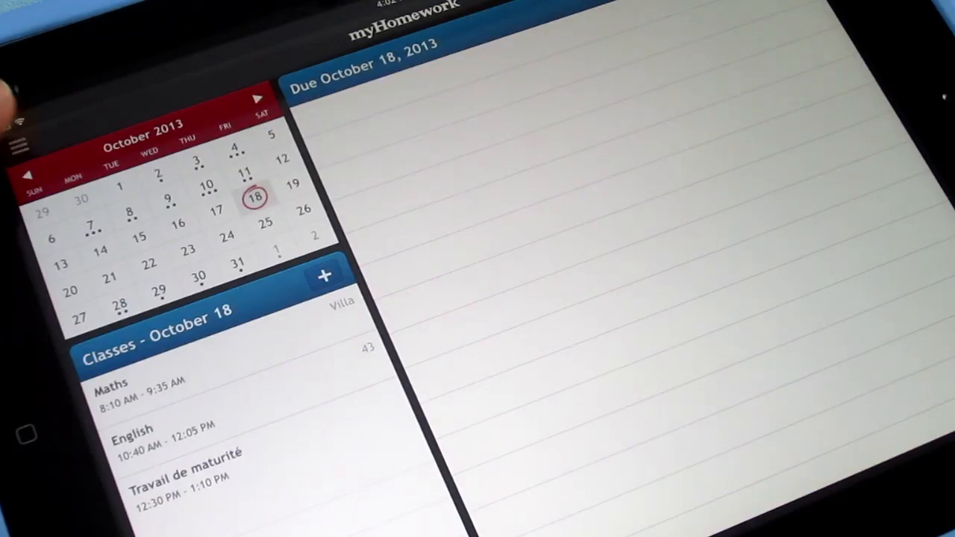
Reveal the myHomework sidebar listing Home, Calendar, Homework, Teachers, Announcements and Account.
left_click(16, 144)
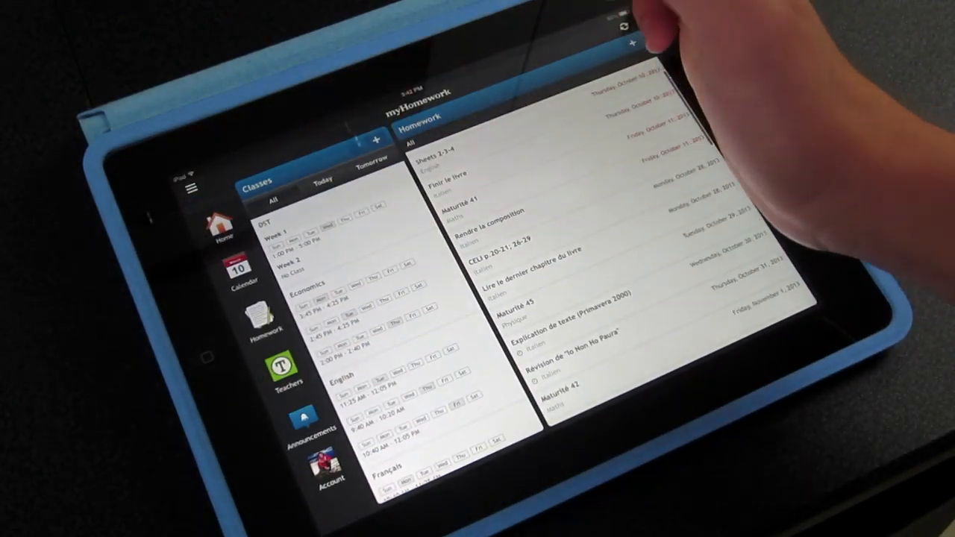
In the calendar, check October 28 and 29, then select October 31.
left_click(241, 272)
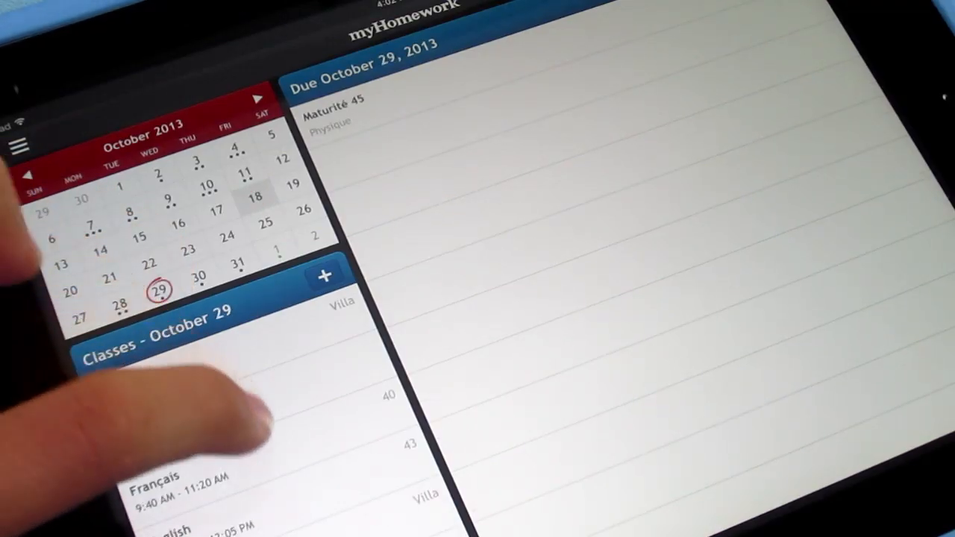
left_click(255, 184)
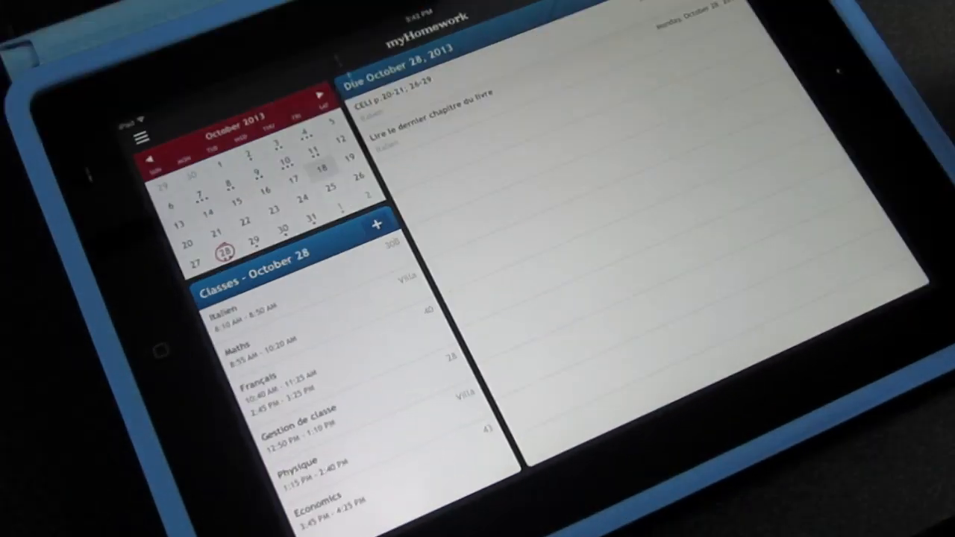
left_click(252, 248)
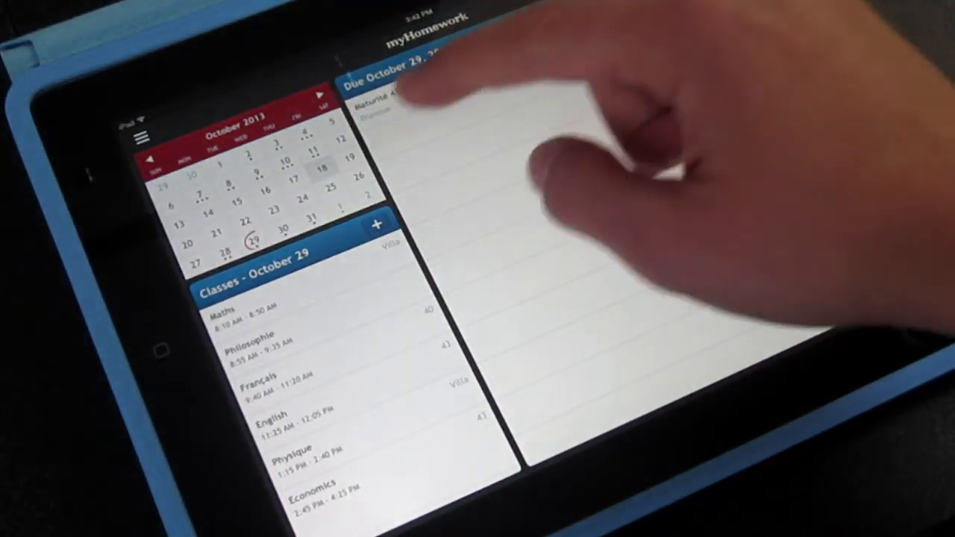
left_click(253, 240)
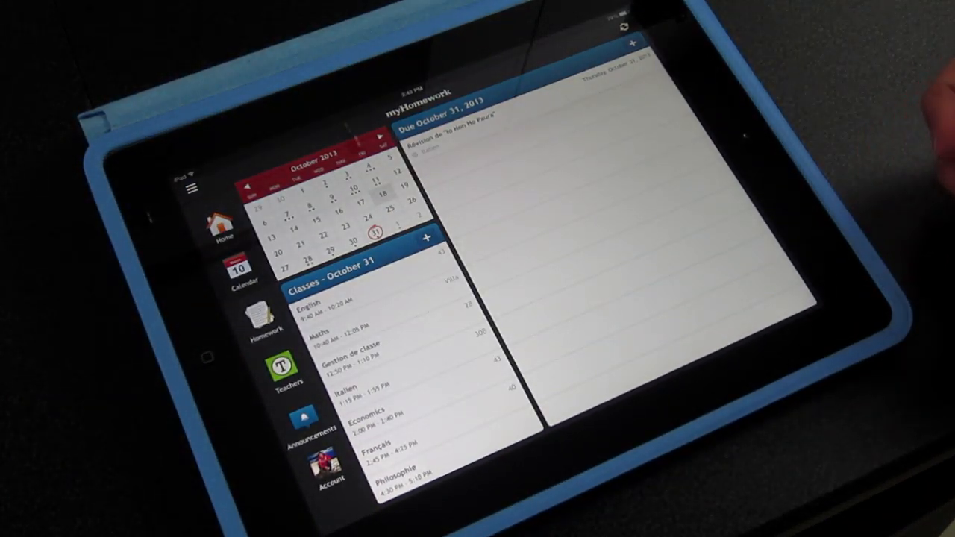
mouse_move(917, 120)
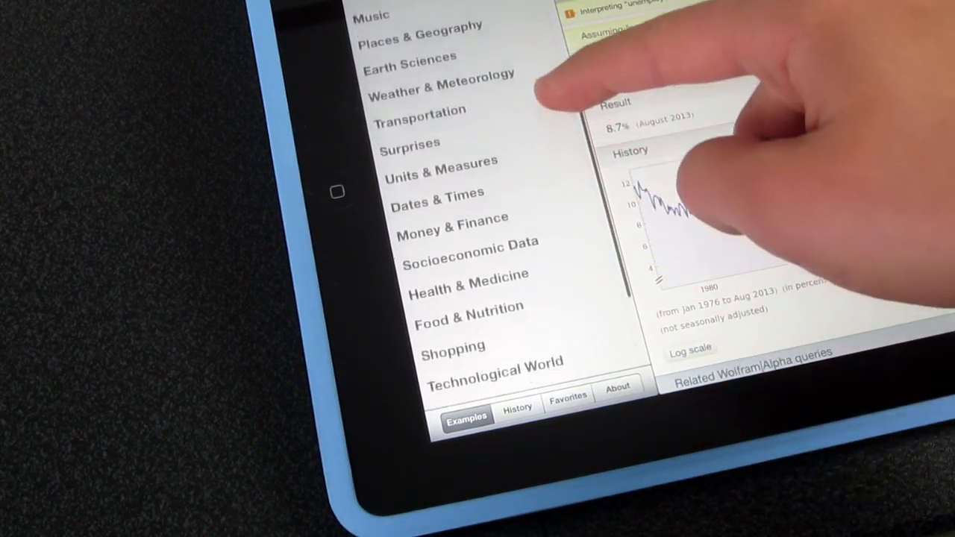
Submit the 'unemployement rate in new york' query and scroll to the 8.7% result and chart.
scroll("down", 3)
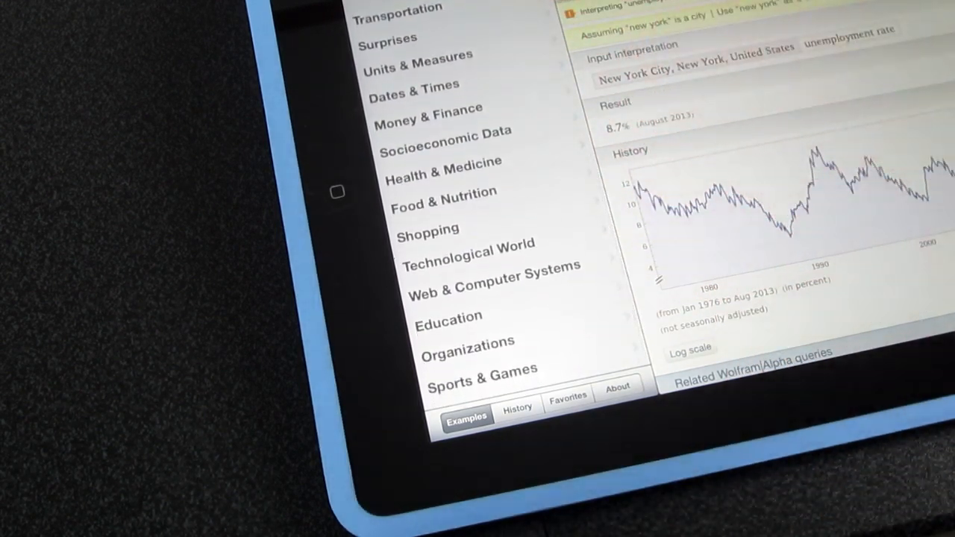
scroll("up", 3)
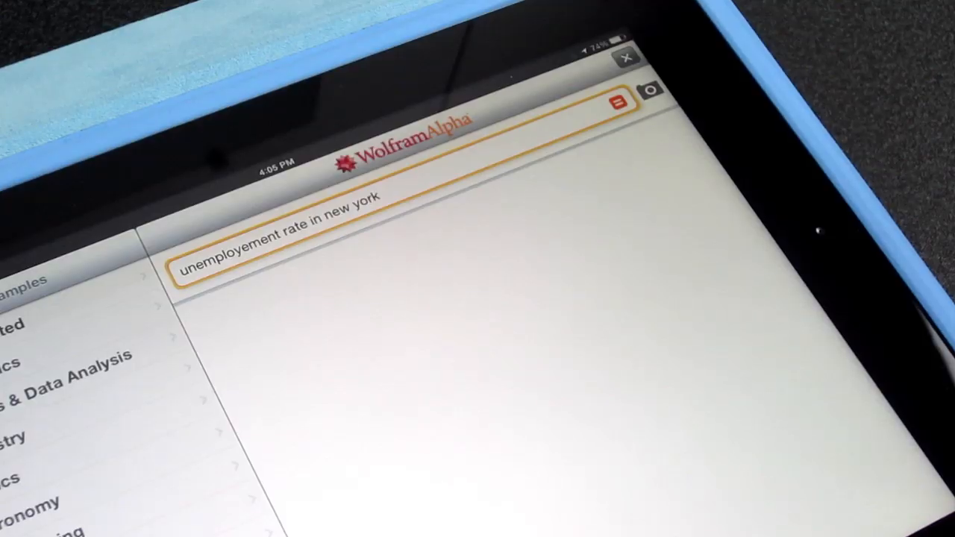
key("Return")
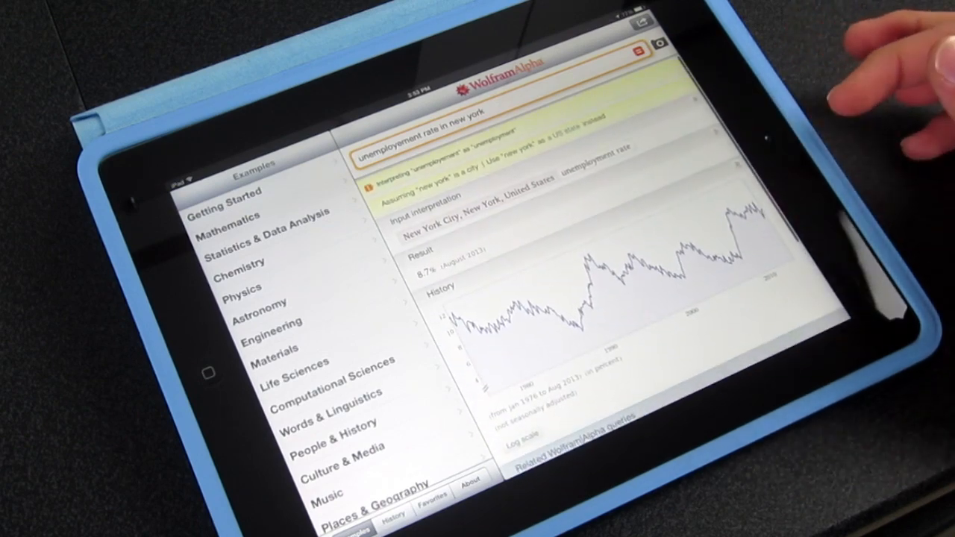
scroll("down", 3)
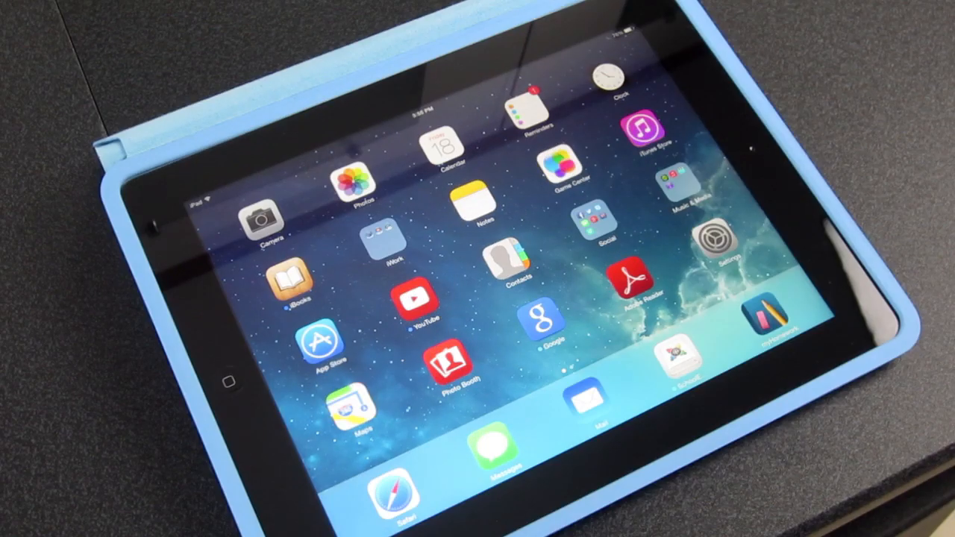
Launch Adobe Reader, scroll the PDF, and retry Image to PDF for the 249,17 RUB offer.
left_click(631, 278)
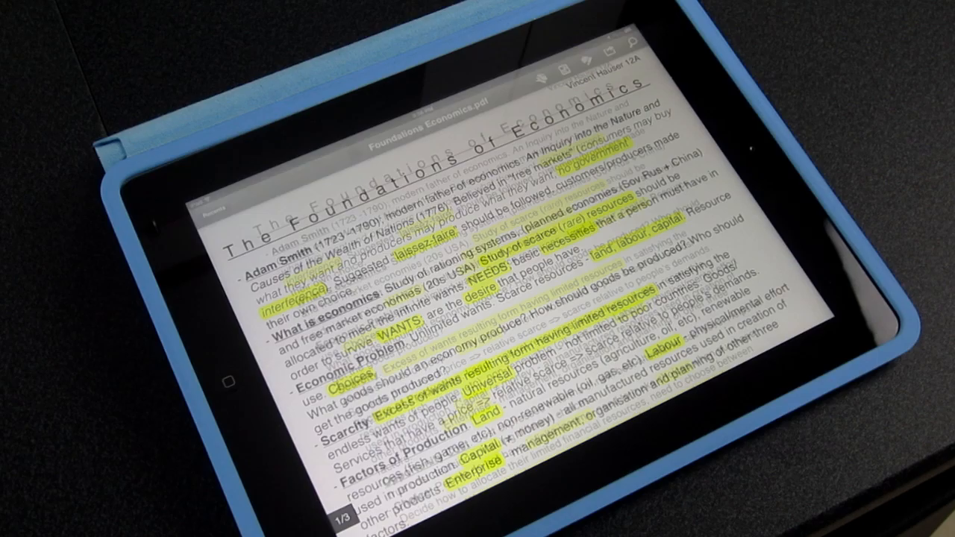
scroll("down", 3)
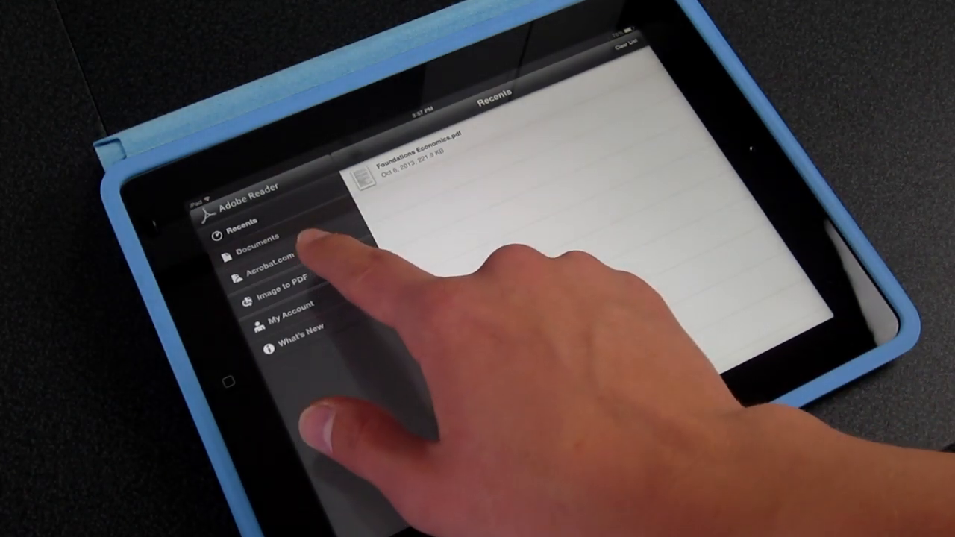
left_click(276, 293)
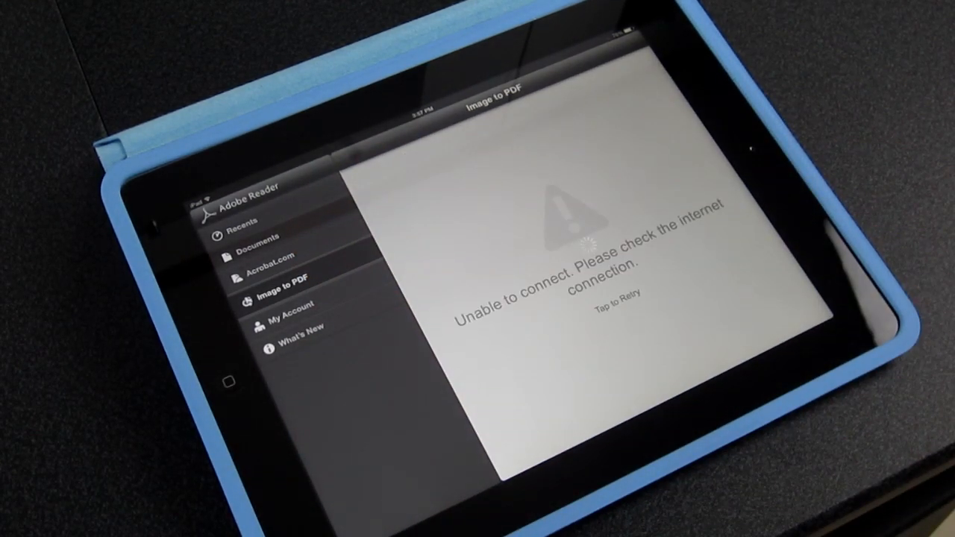
left_click(606, 306)
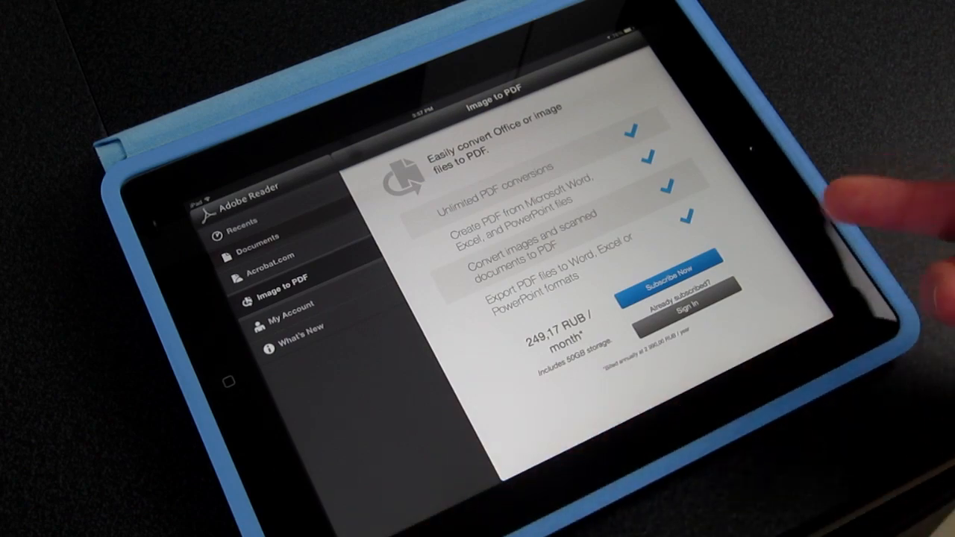